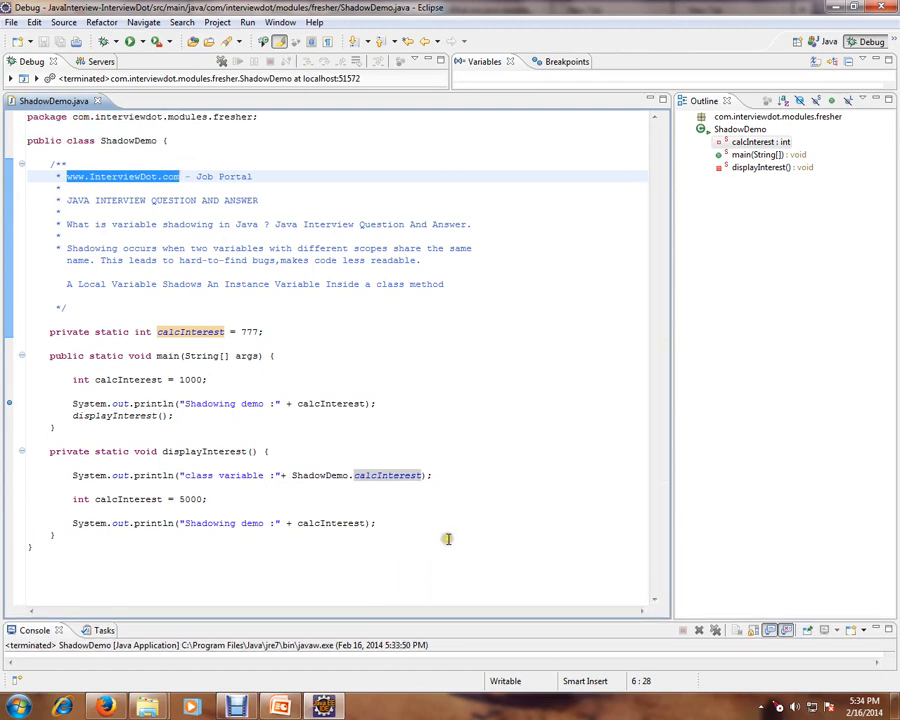
{"action": "mouse_move", "coordinate": [401, 413]}
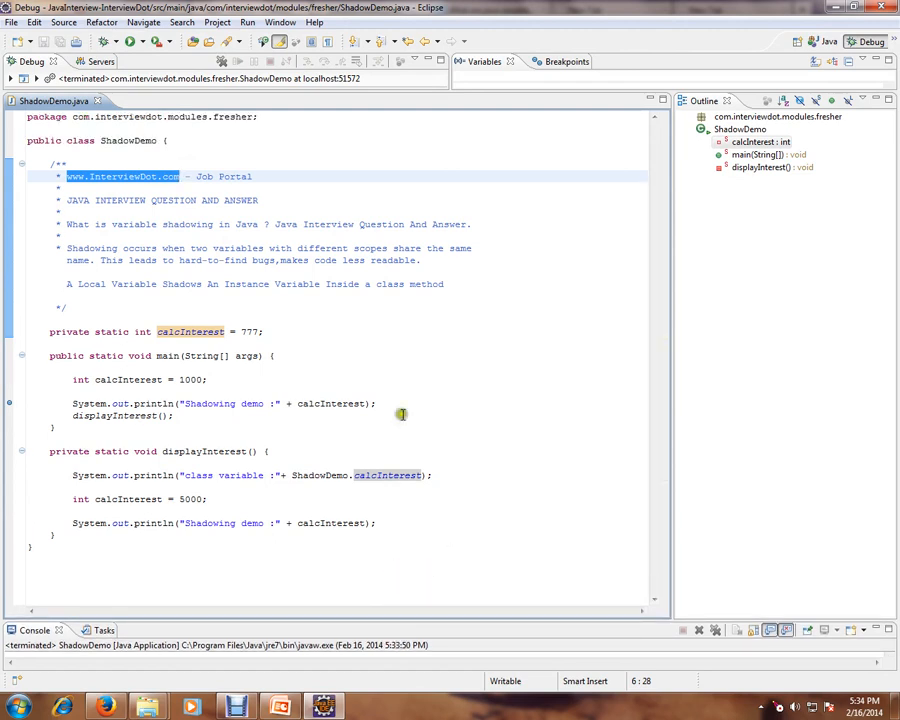
{"action": "mouse_move", "coordinate": [361, 303]}
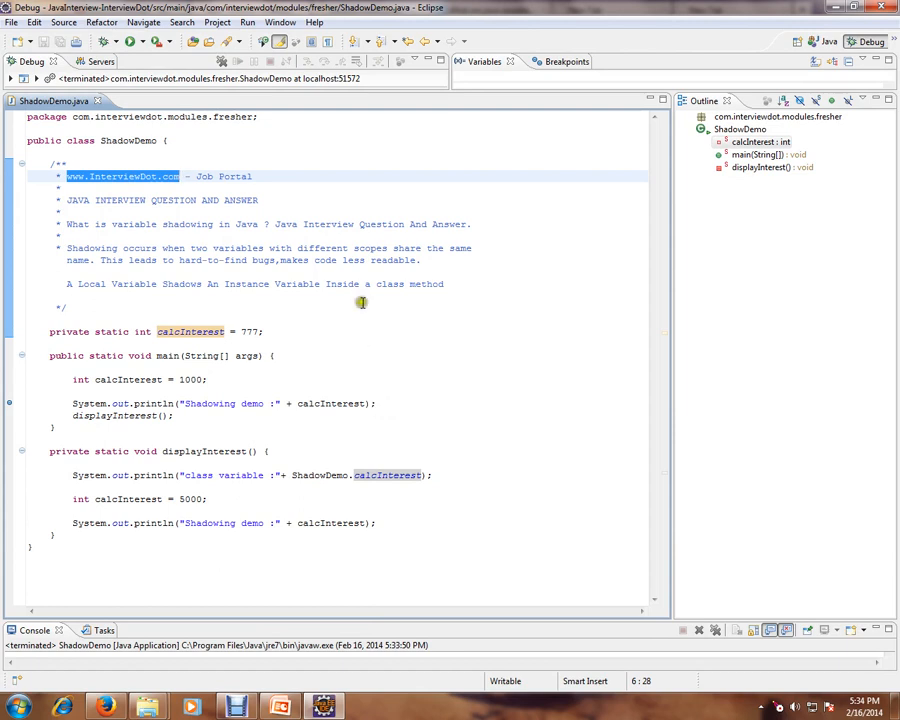
{"action": "mouse_move", "coordinate": [280, 240]}
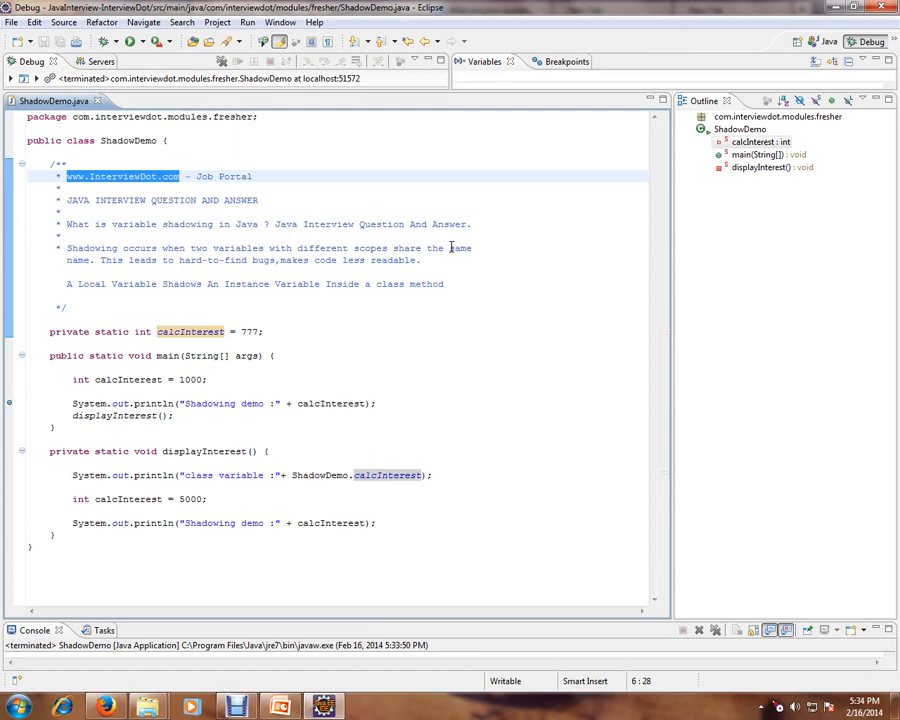
{"action": "mouse_move", "coordinate": [182, 265]}
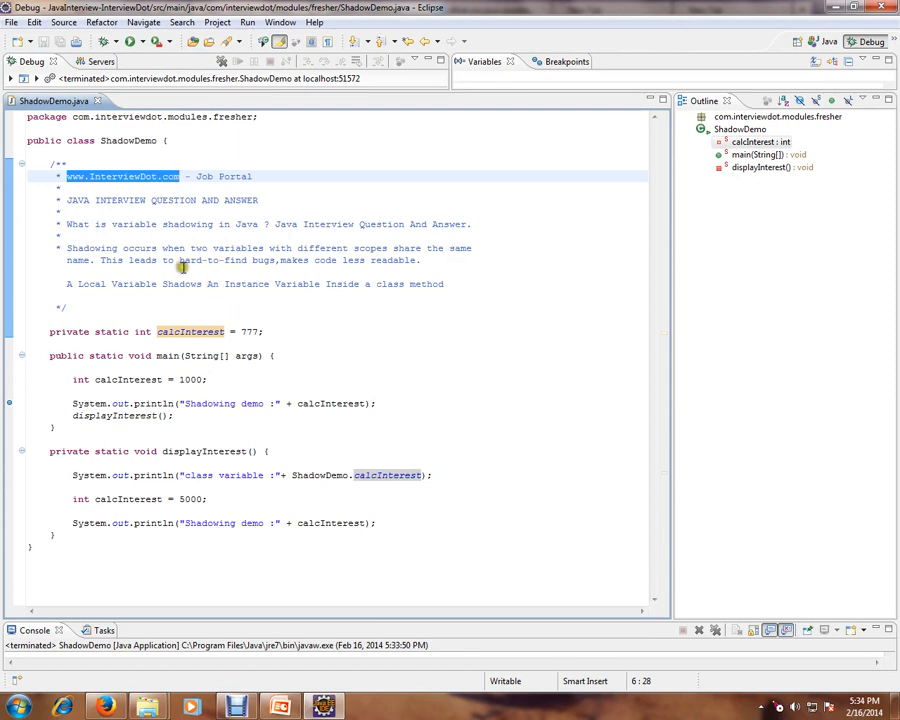
{"action": "mouse_move", "coordinate": [316, 273]}
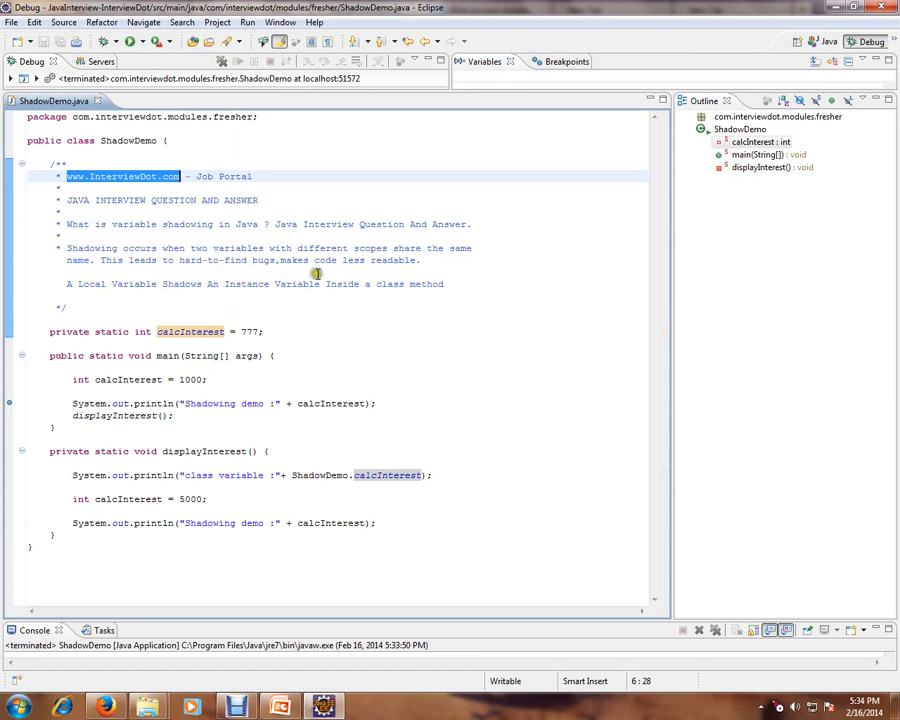
{"action": "mouse_move", "coordinate": [441, 290]}
{"action": "type", "text": "."}
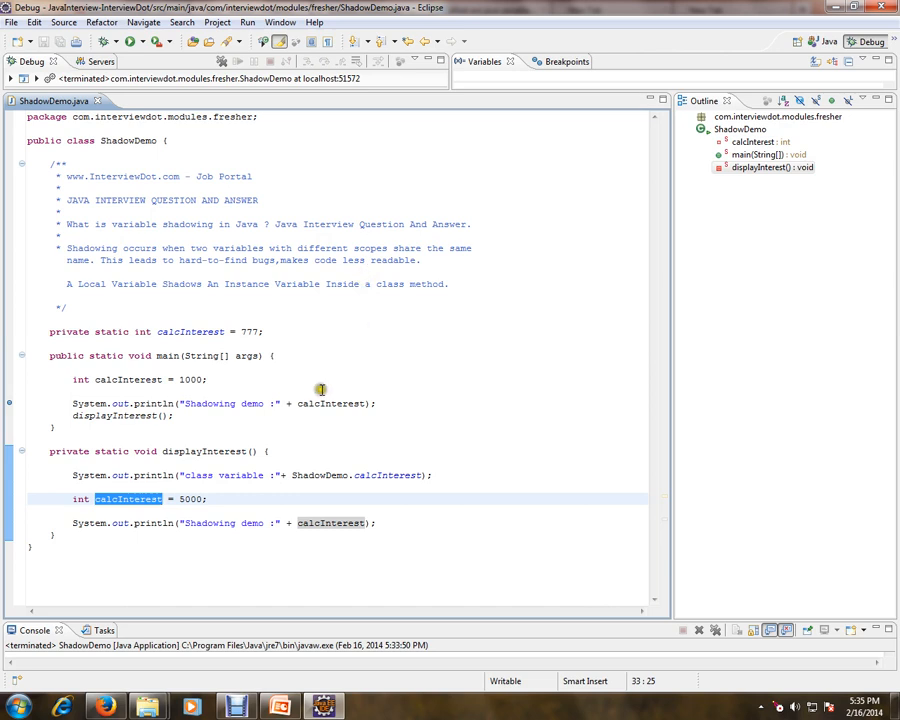
{"action": "mouse_move", "coordinate": [241, 386]}
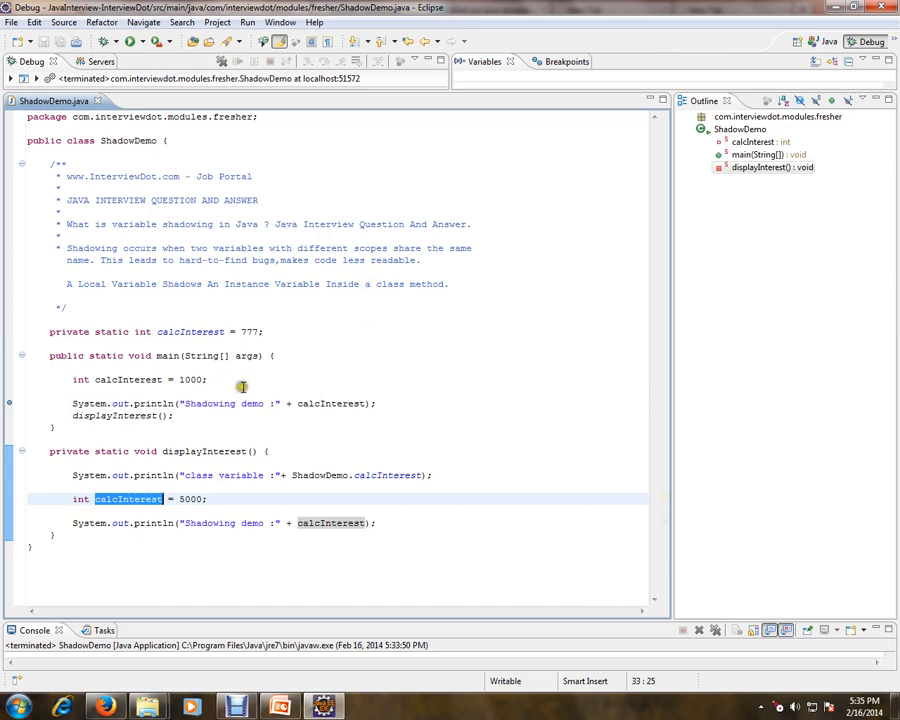
- Launch ShadowDemo via Debug As > Java Application, pausing at the line-26 breakpoint after printing 1000
{"action": "right_click", "coordinate": [241, 386]}
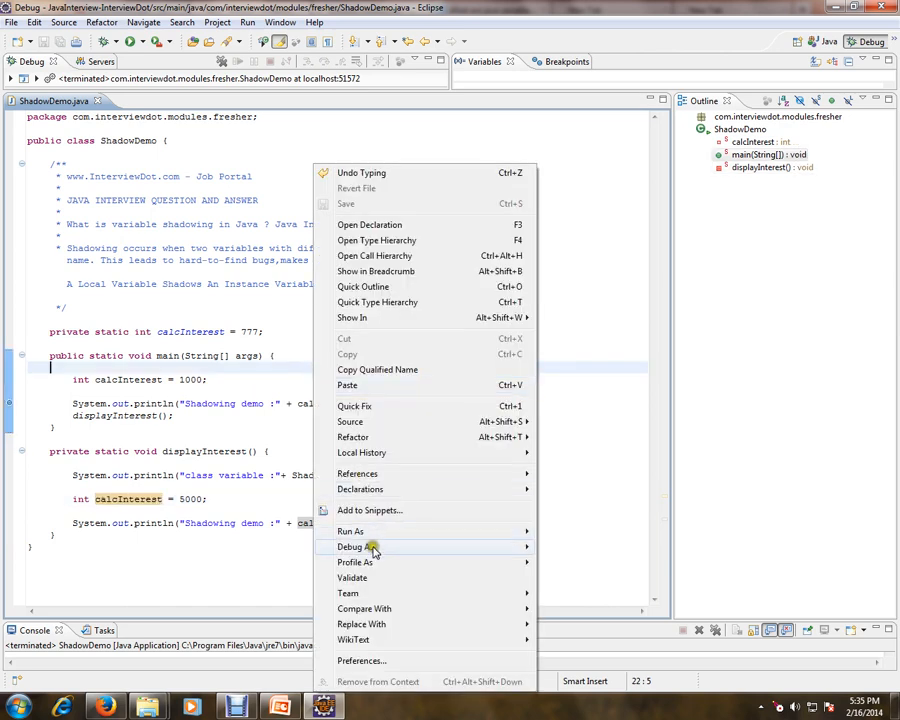
{"action": "left_click", "coordinate": [352, 547]}
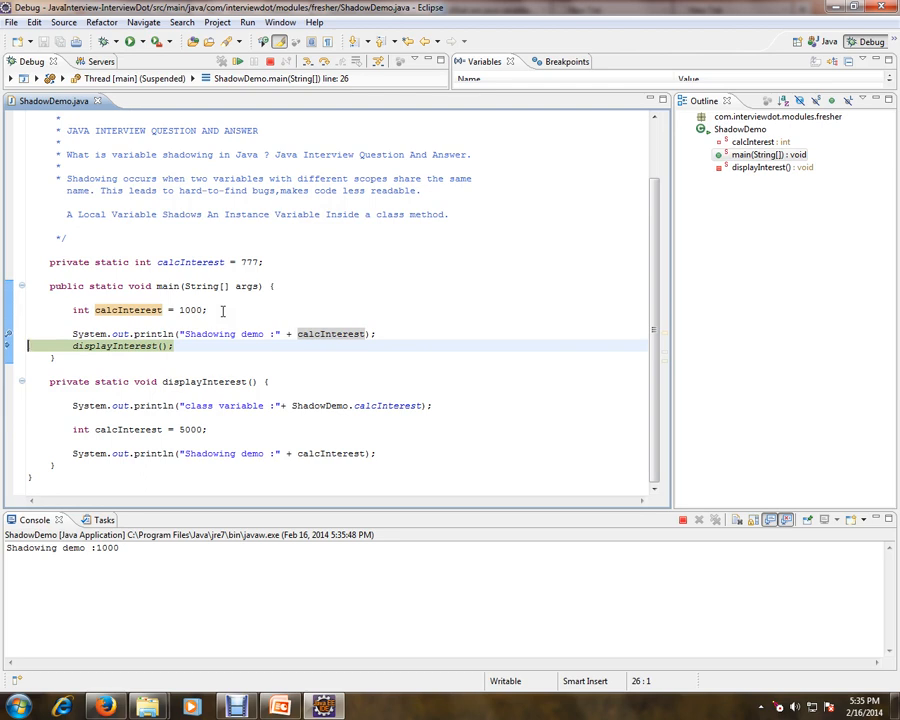
- Step into displayInterest and over its lines so the console prints 777 and 5000
{"action": "key", "text": "F5"}
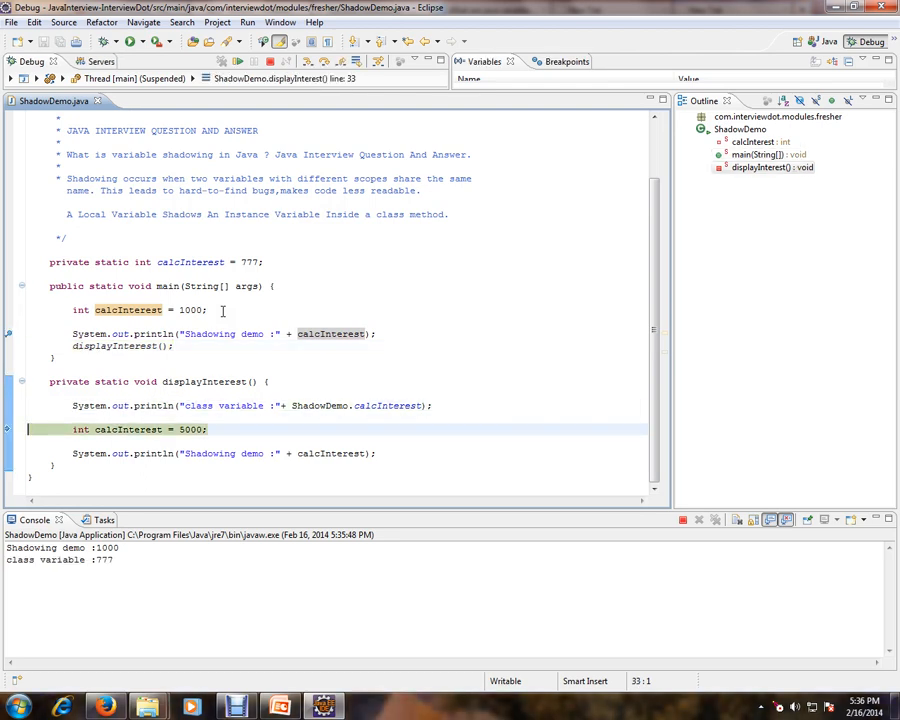
{"action": "double_click", "coordinate": [342, 405]}
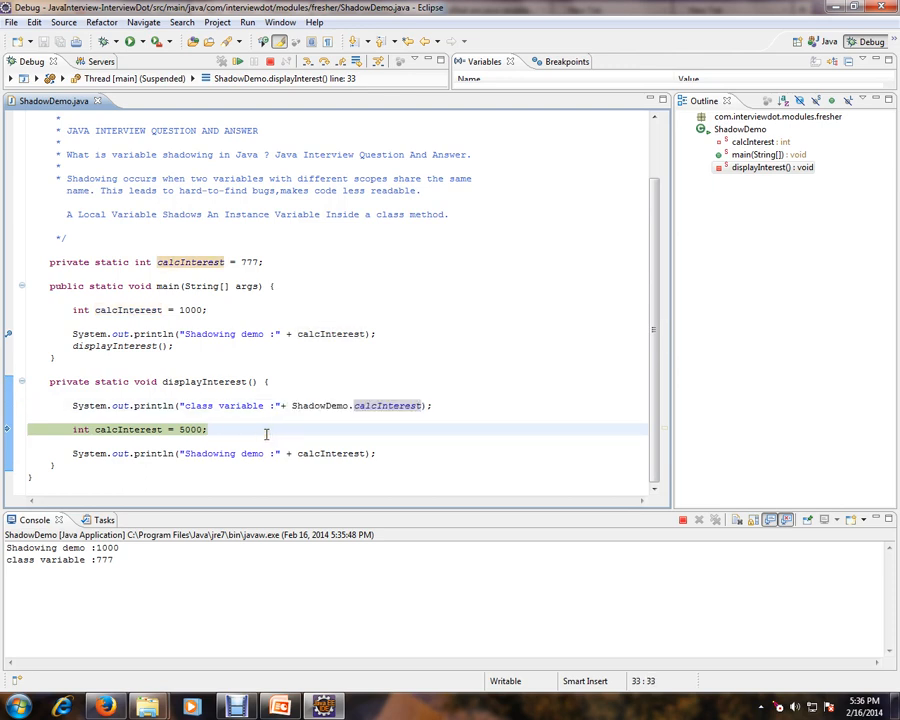
{"action": "key", "text": "F6"}
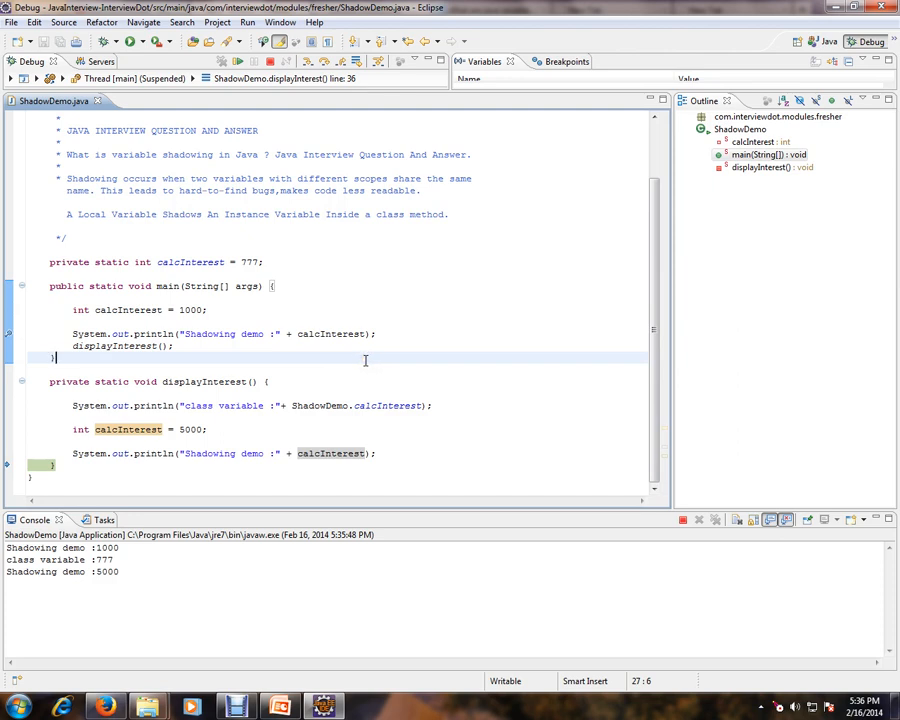
{"action": "mouse_move", "coordinate": [510, 500]}
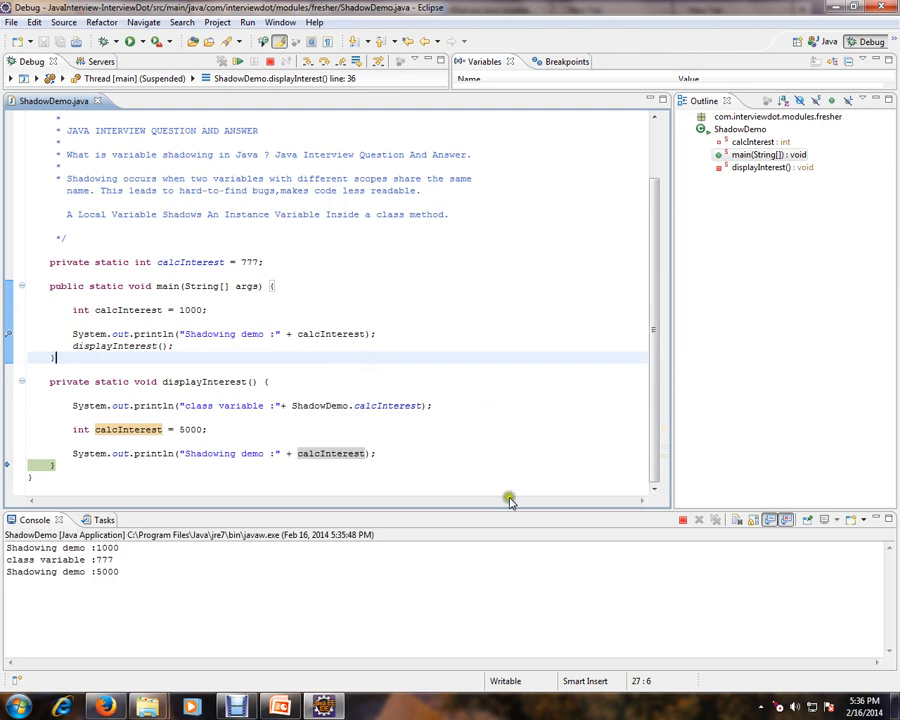